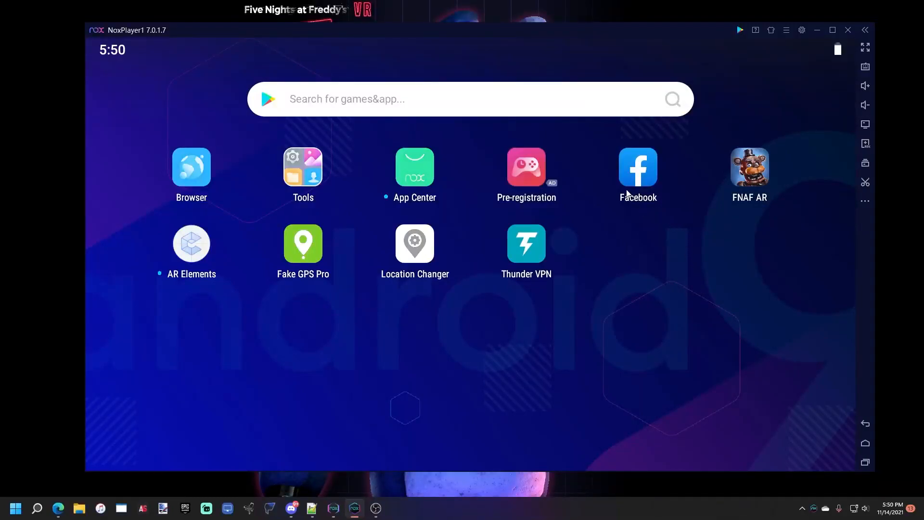
mouse_move(917, 169)
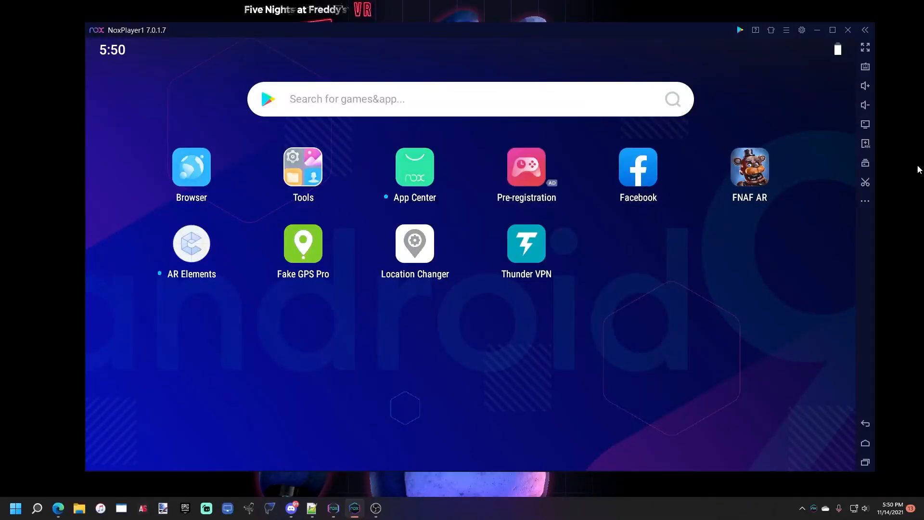
mouse_move(772, 183)
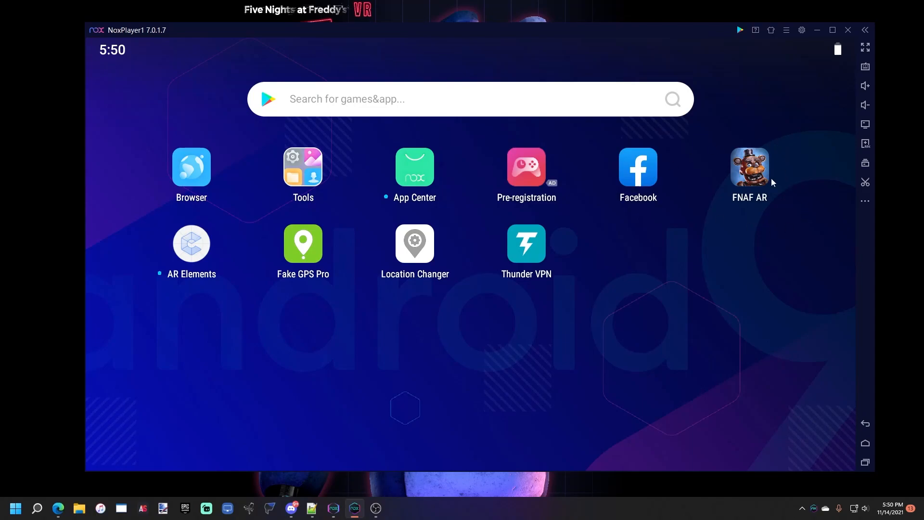
mouse_move(781, 184)
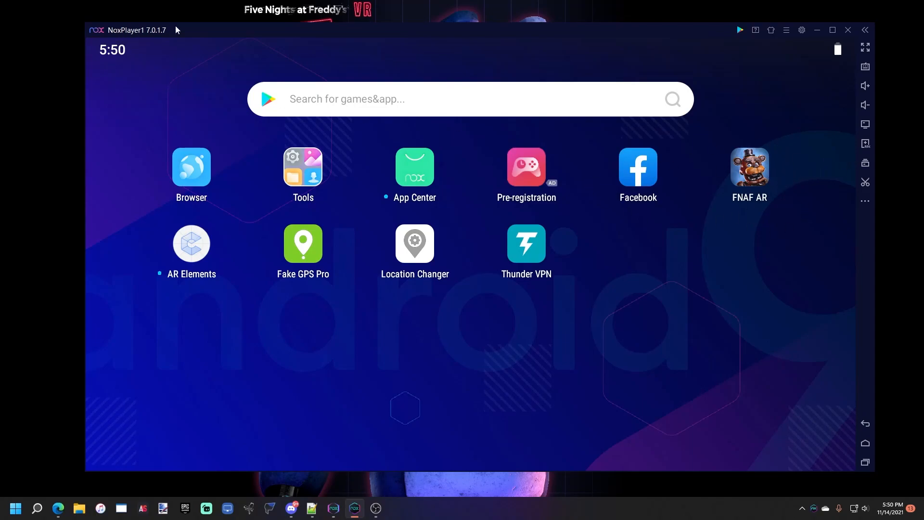
mouse_move(380, 43)
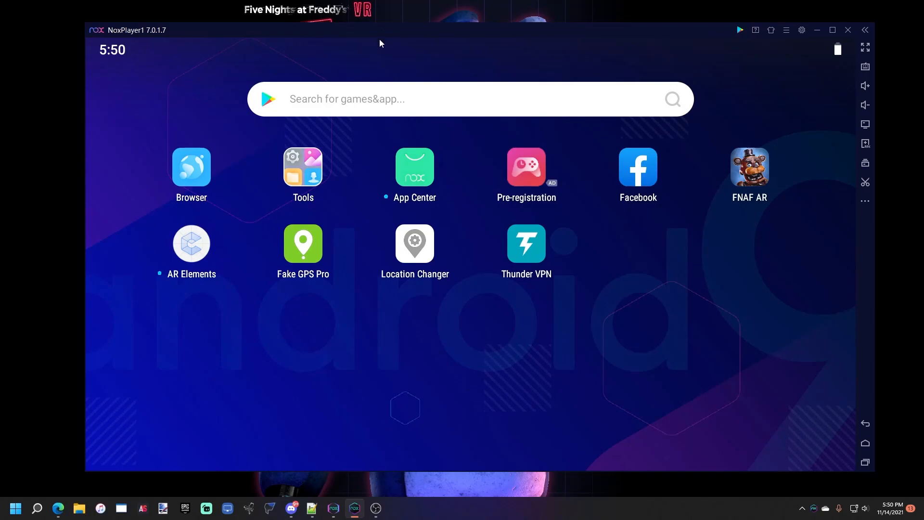
mouse_move(133, 40)
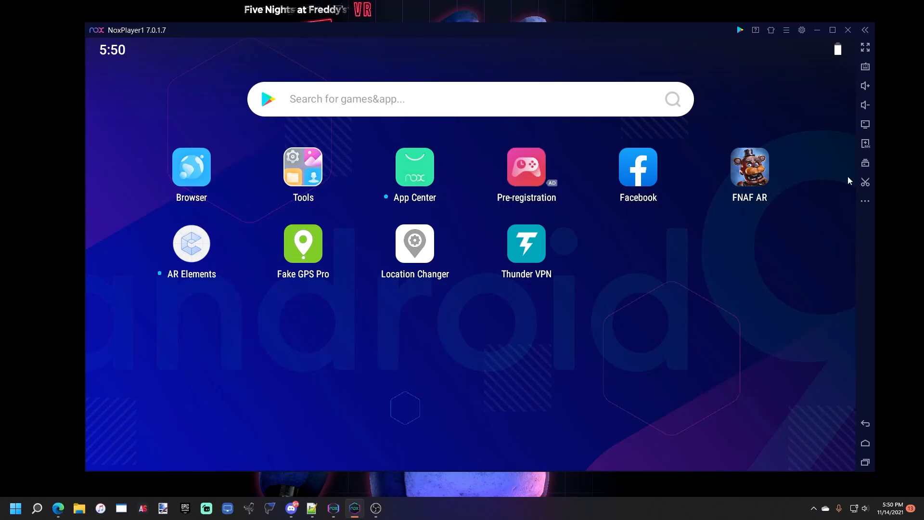
mouse_move(868, 165)
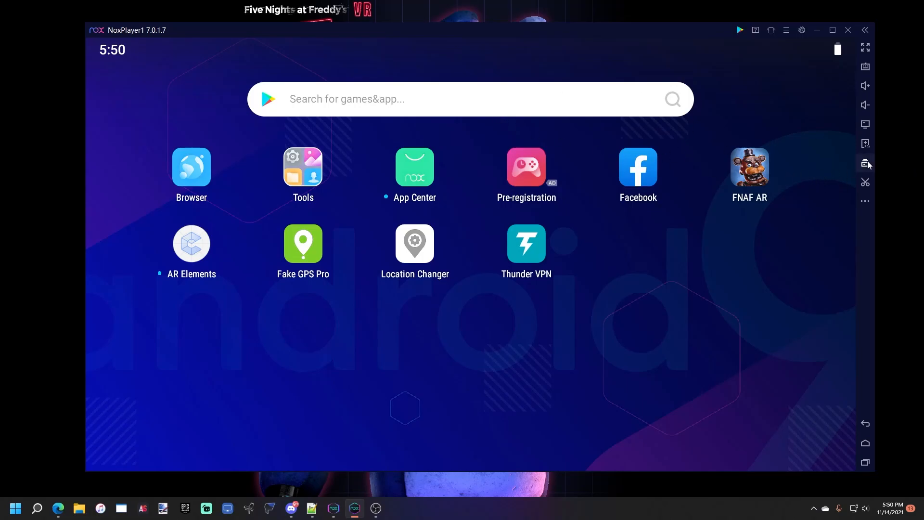
- Open the Multi-instance manager and start importing a .npbk backup as a new instance
click(865, 163)
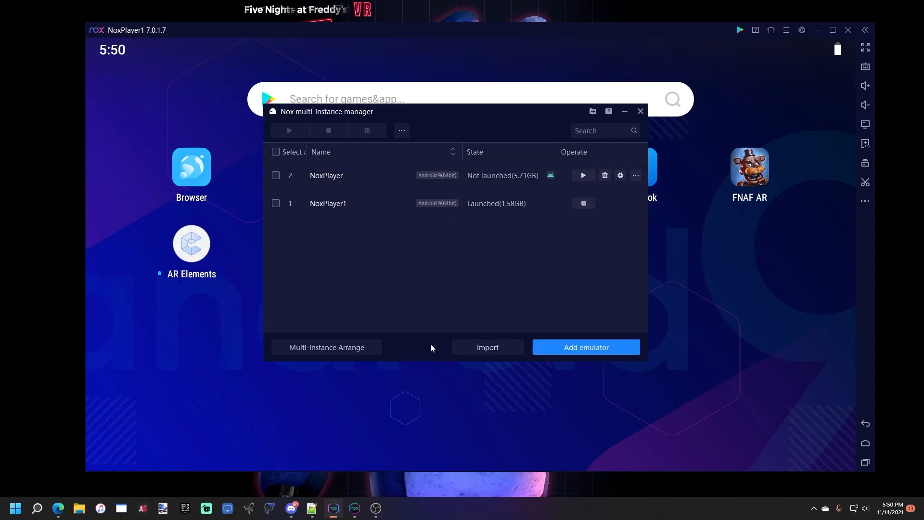
click(487, 347)
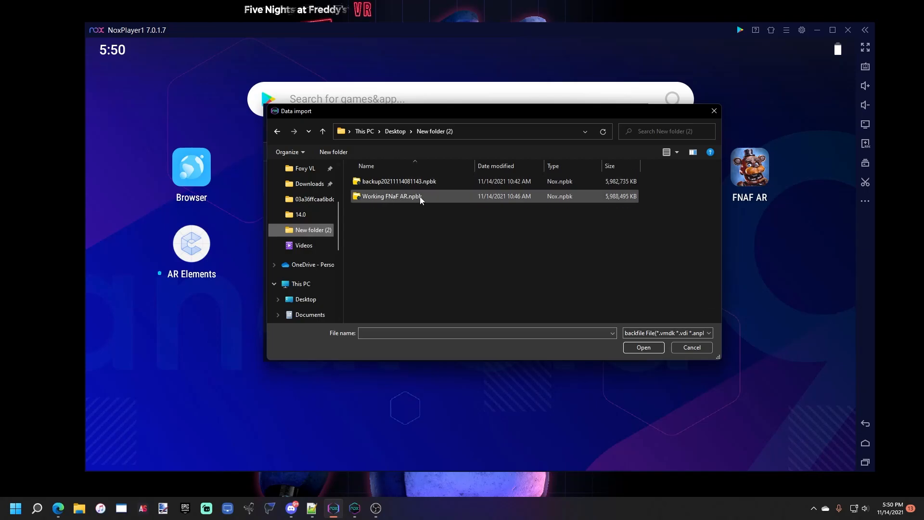
mouse_move(391, 199)
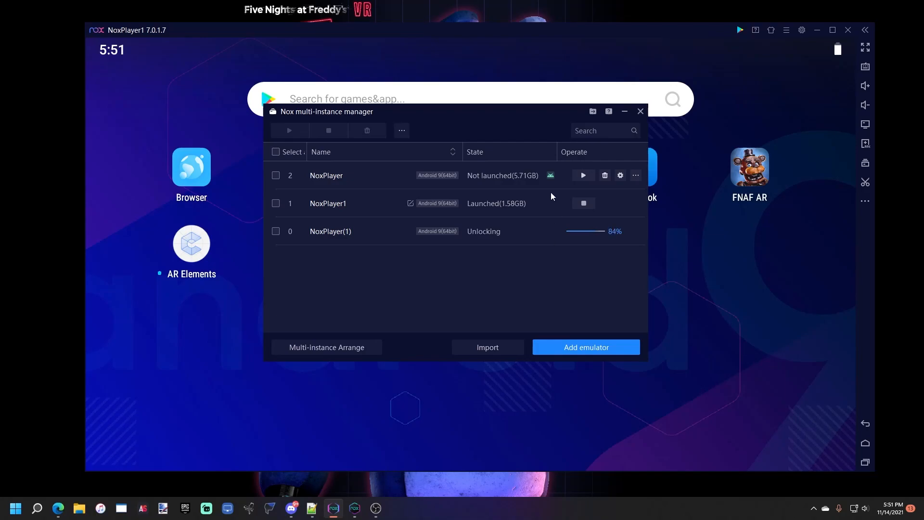
mouse_move(528, 281)
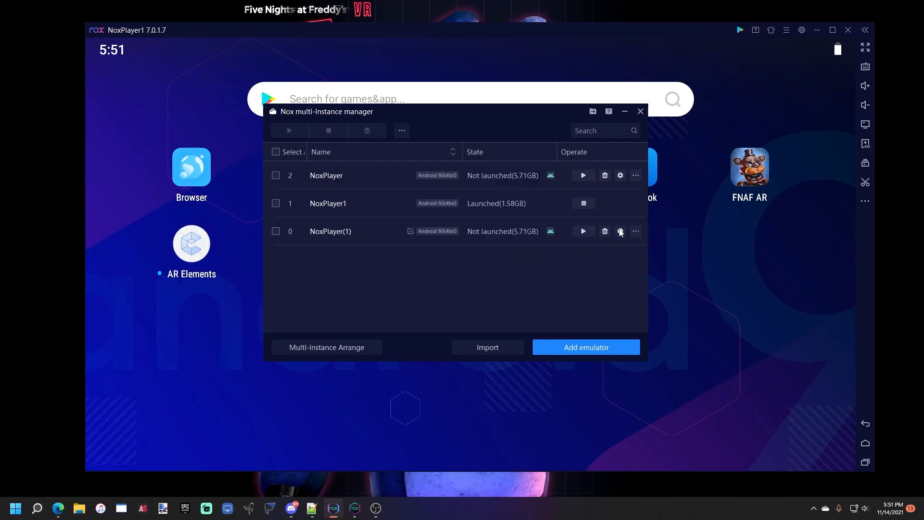
- Browse NoxPlayer(1)'s Sound, Game, Interface and General settings, then save them
click(620, 231)
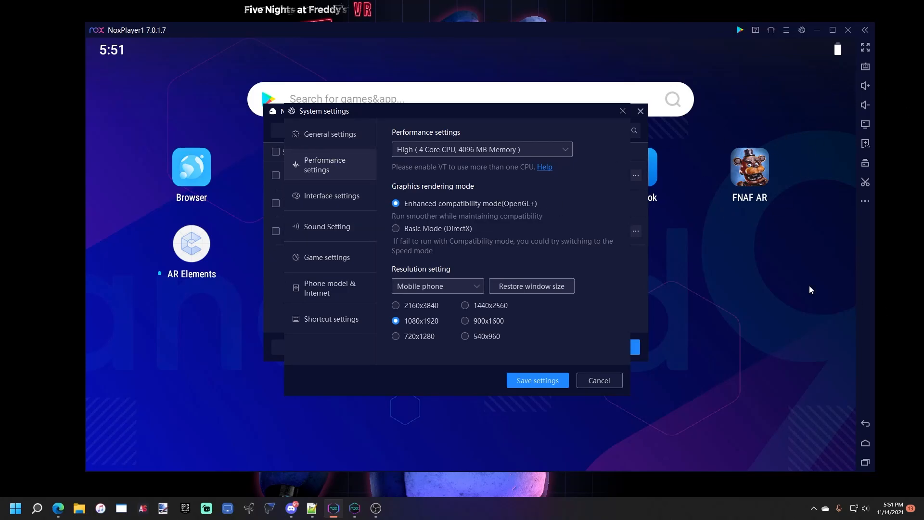
mouse_move(352, 220)
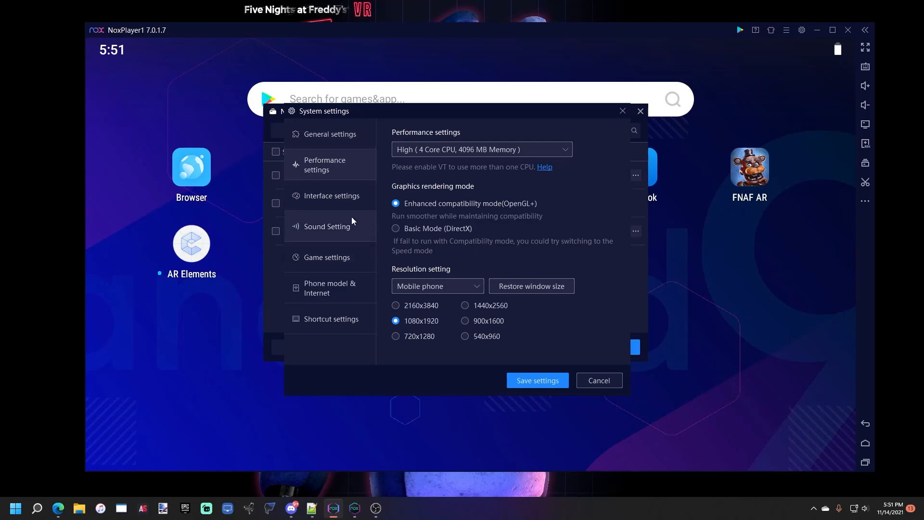
click(327, 226)
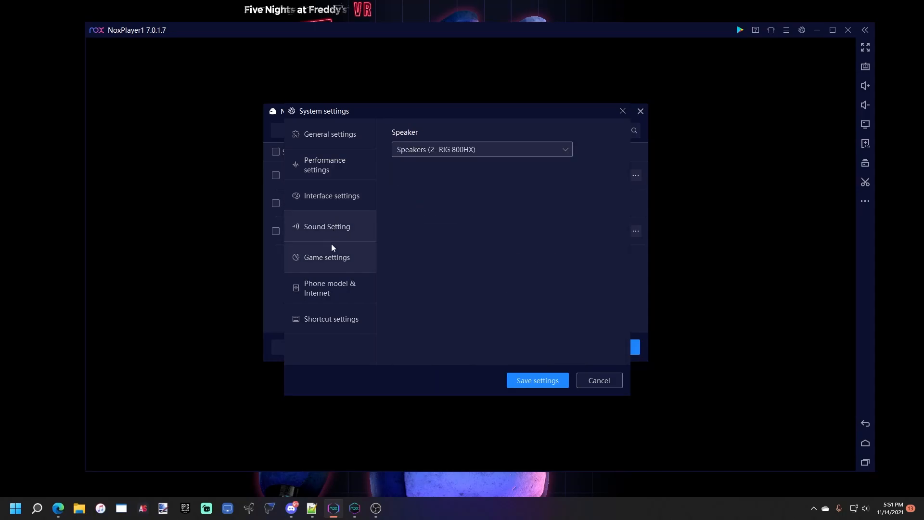
click(327, 257)
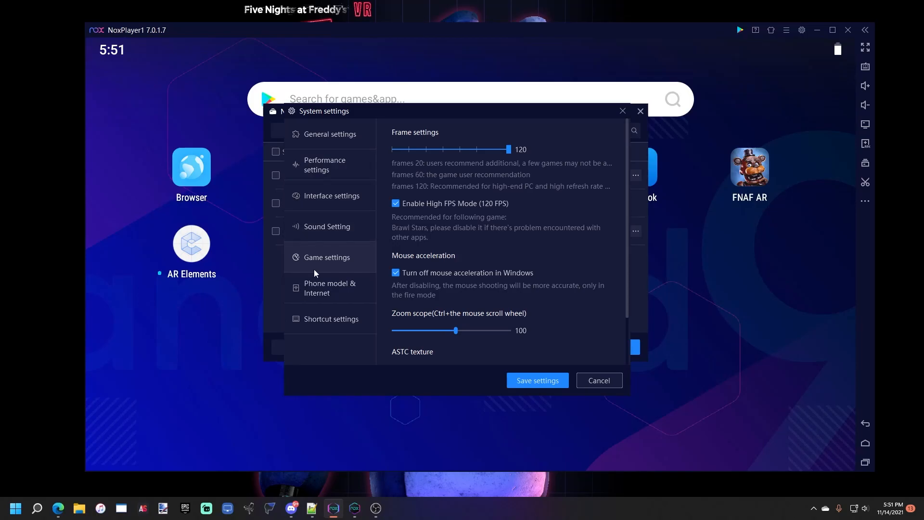
click(331, 196)
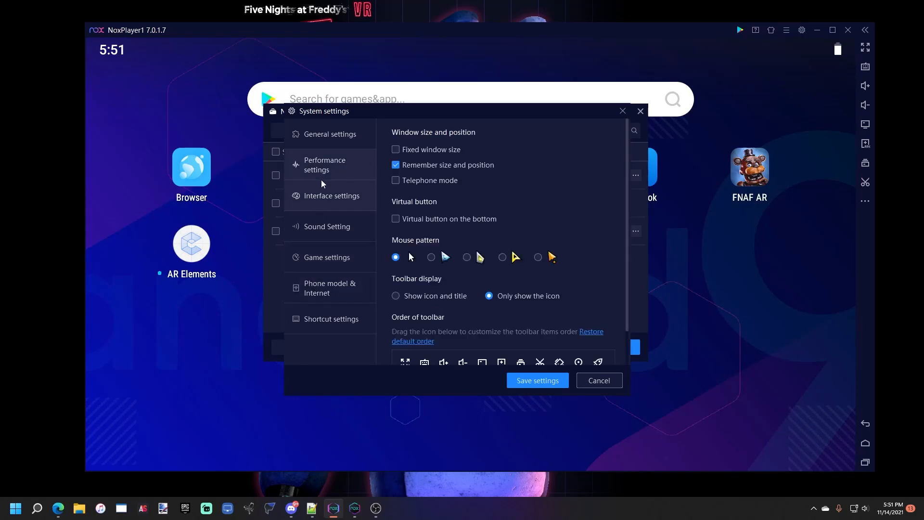
click(330, 134)
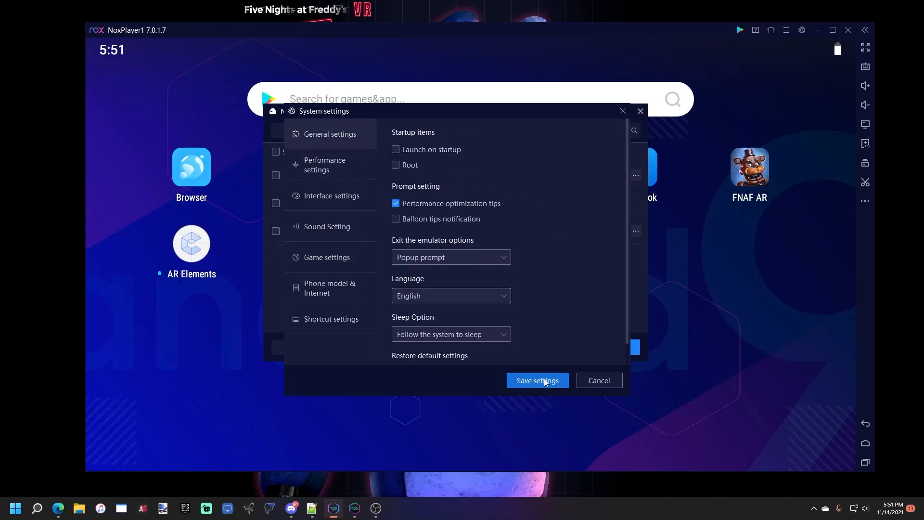
click(325, 165)
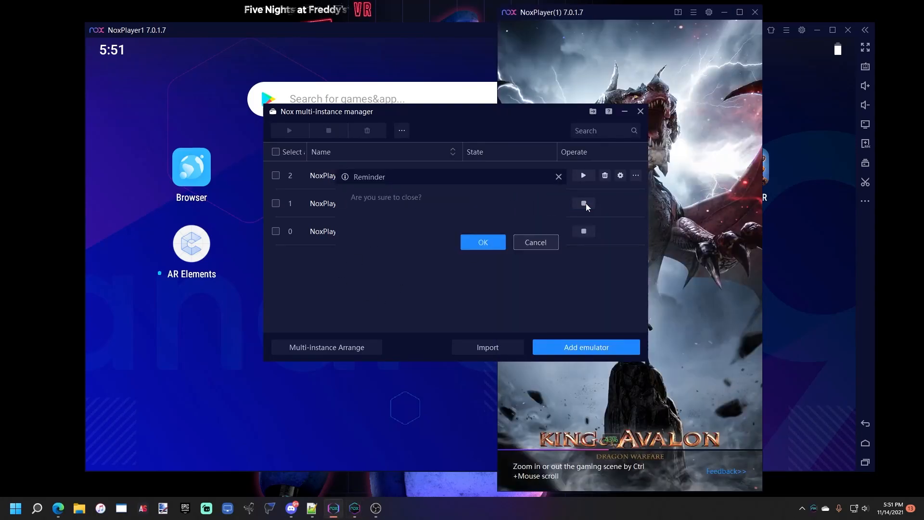
- Confirm shutting down the old NoxPlayer1 instance with OK
click(482, 243)
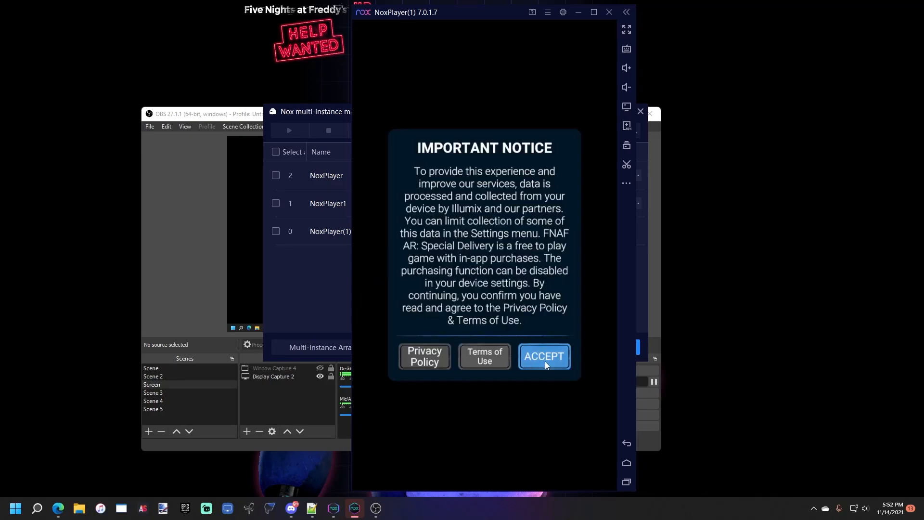
click(544, 357)
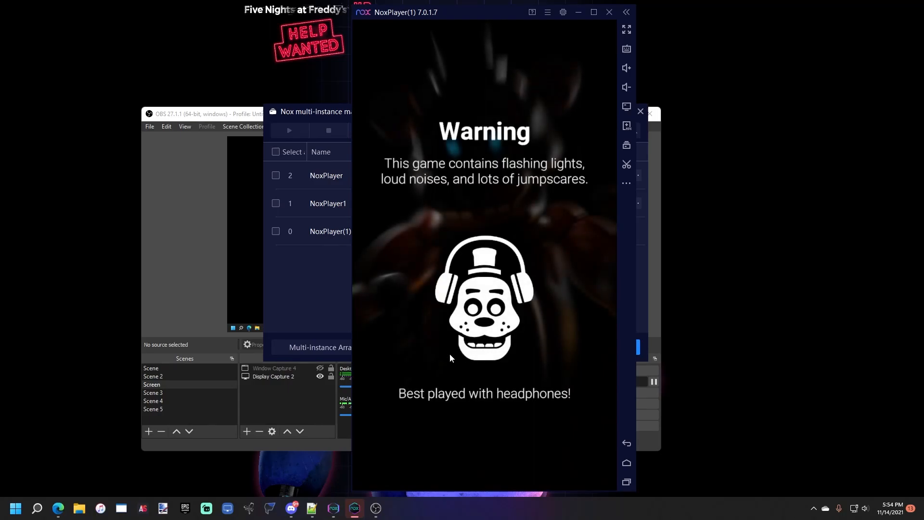
mouse_move(440, 341)
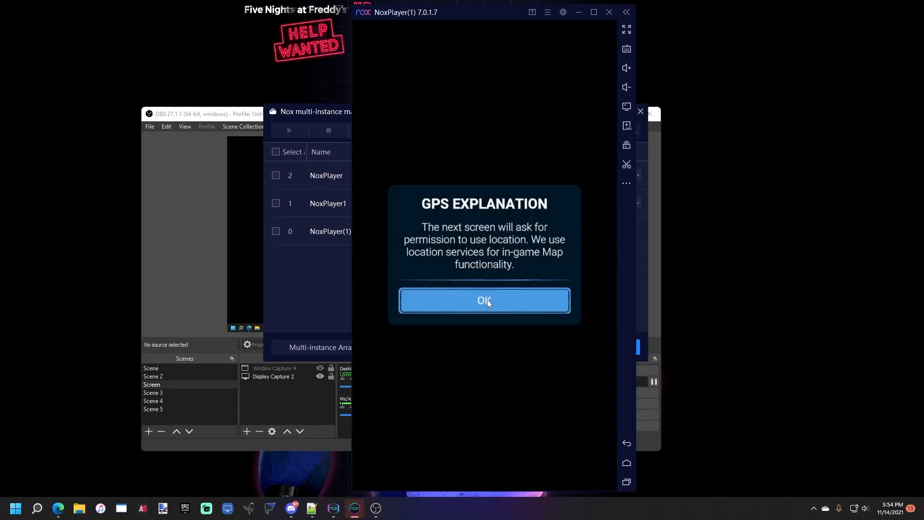
- Dismiss FNAF AR's GPS EXPLANATION dialog with OK
click(484, 300)
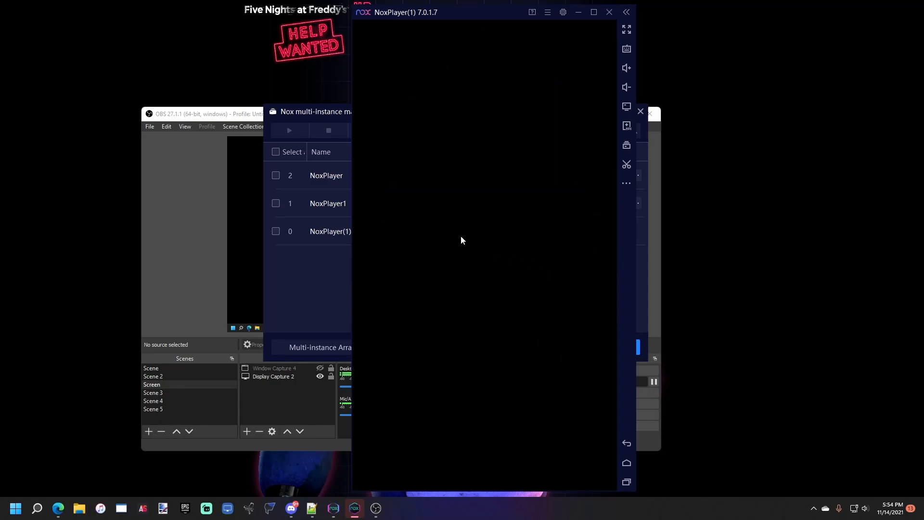